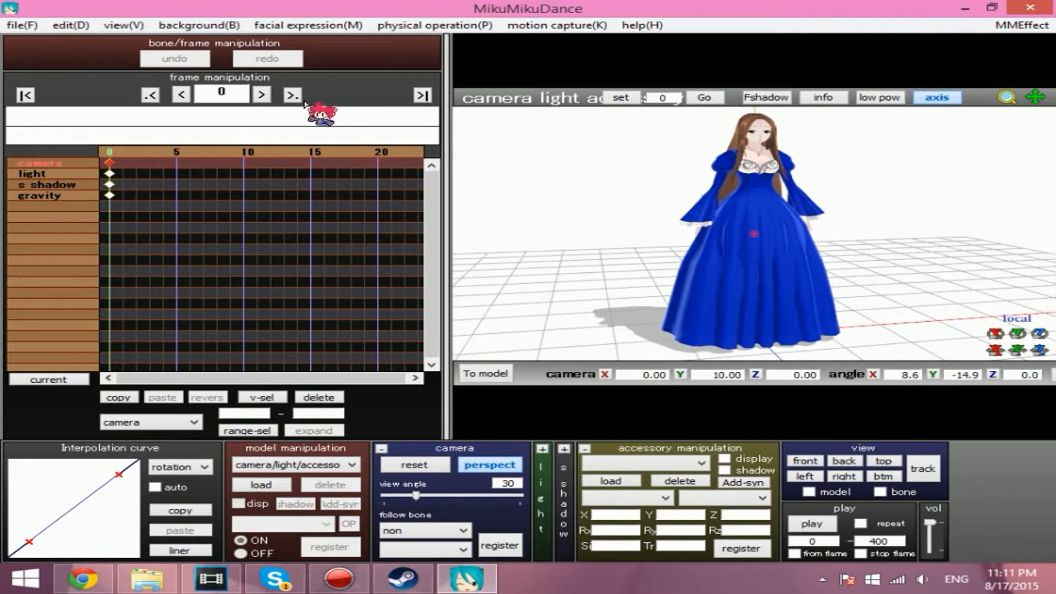
mouse_move(527, 167)
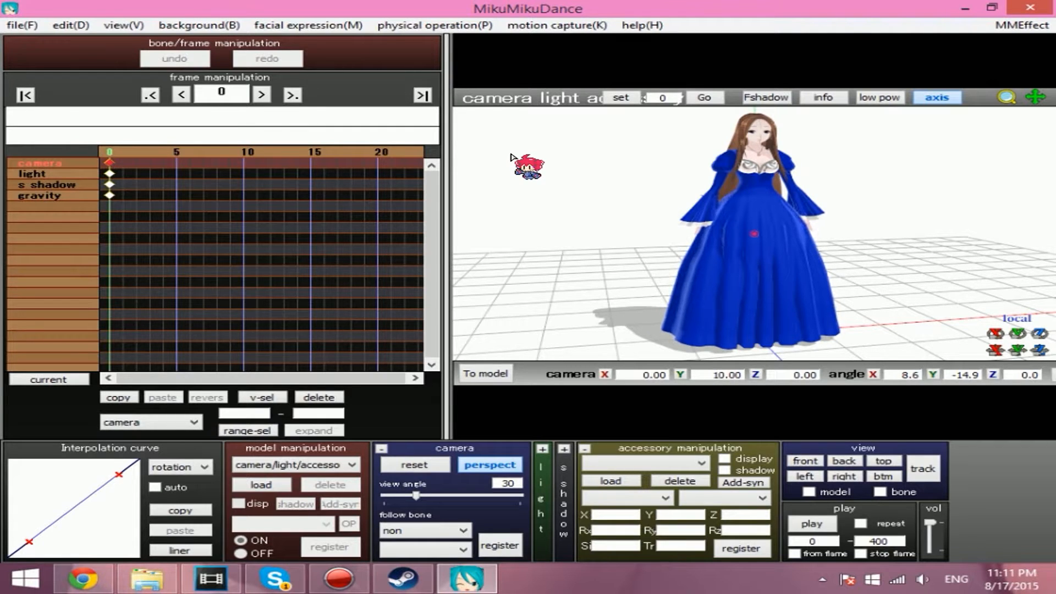
Set the MMD screen size to 1920 × 1080 and hide the axes and ground grid
left_click(123, 24)
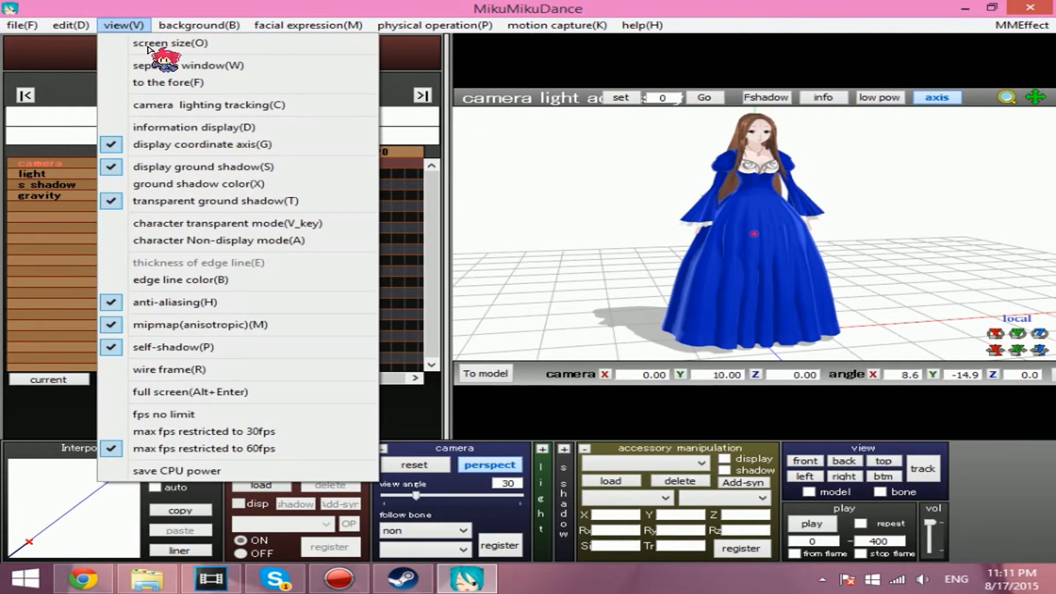
left_click(172, 42)
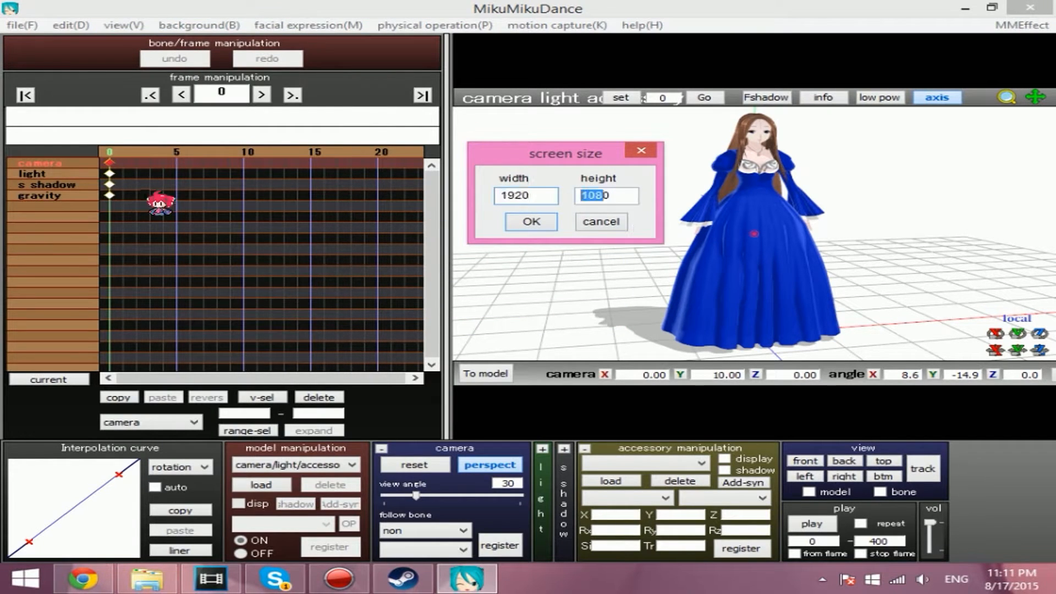
left_click(525, 196)
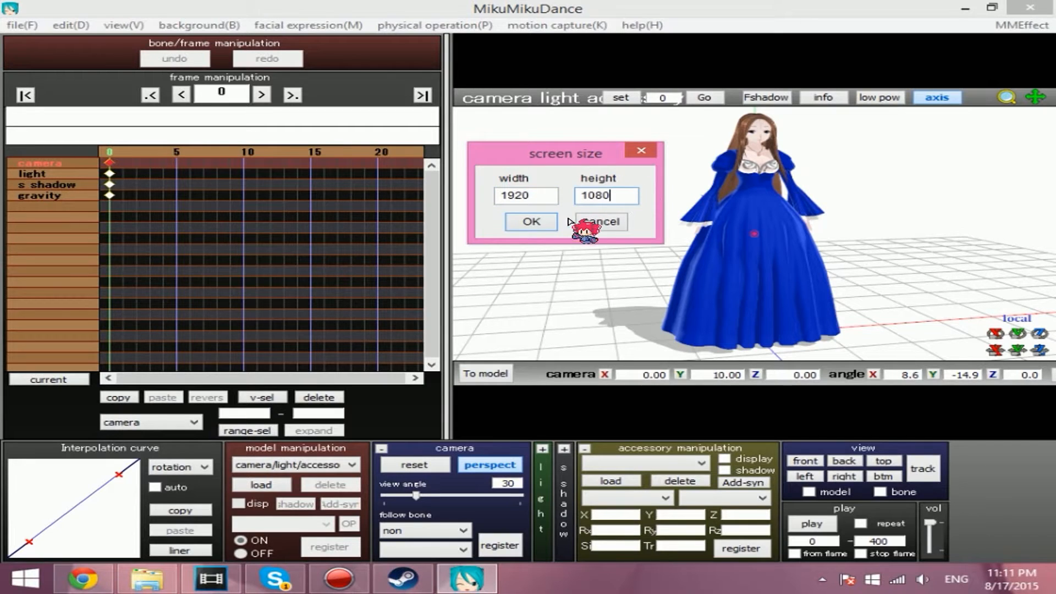
left_click(531, 221)
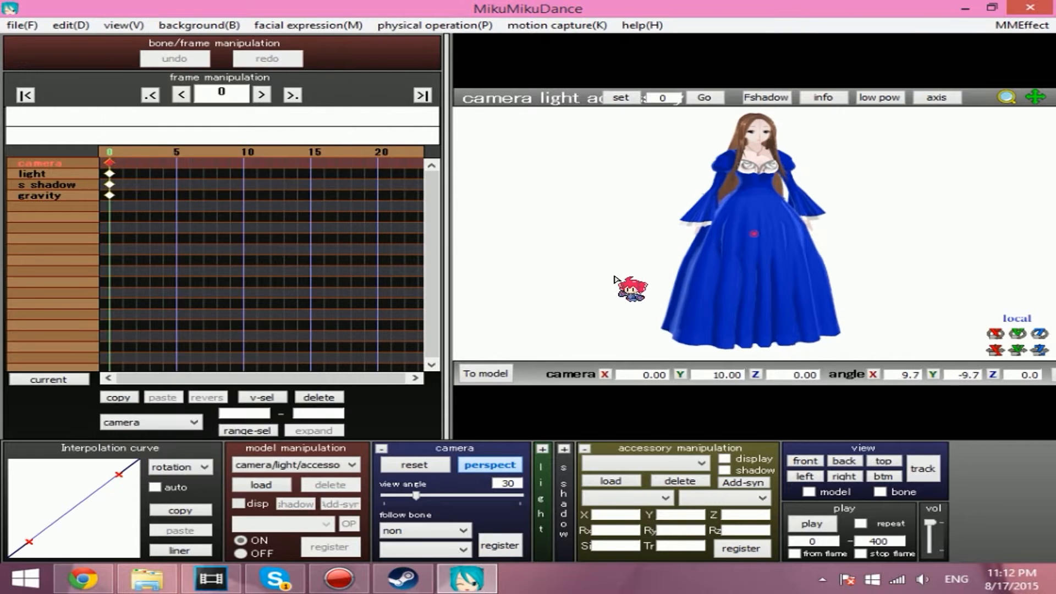
left_click(294, 464)
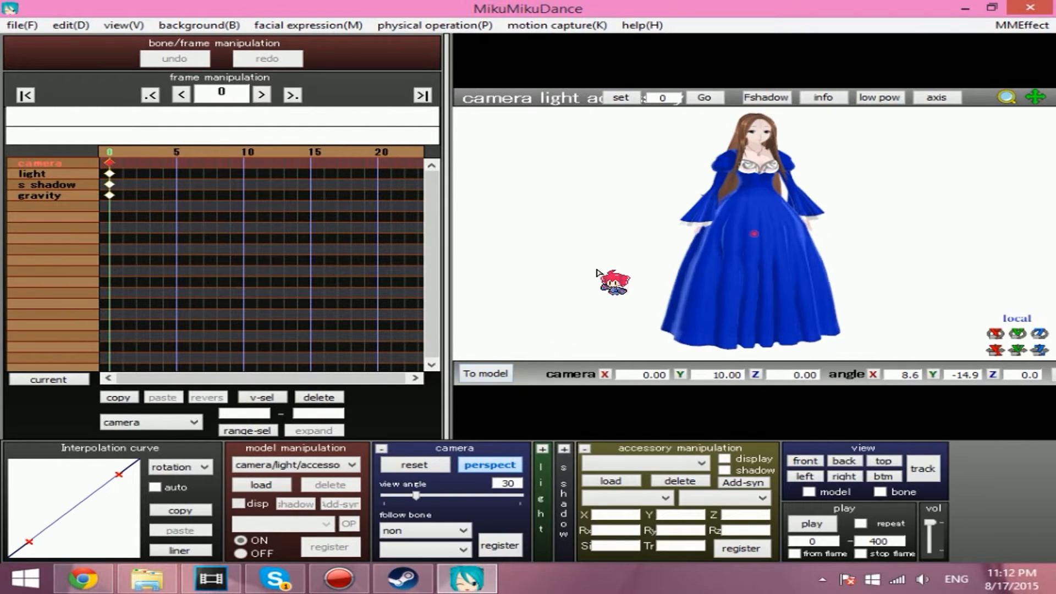
left_click(21, 24)
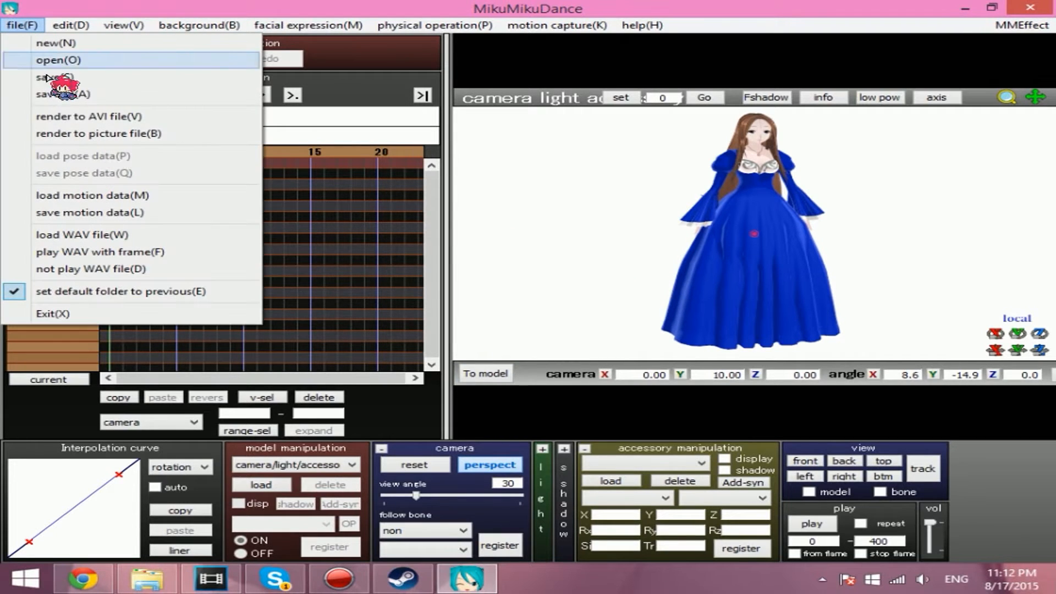
Render to AVI, naming the output file 'fuck you its a test' and saving it
left_click(98, 116)
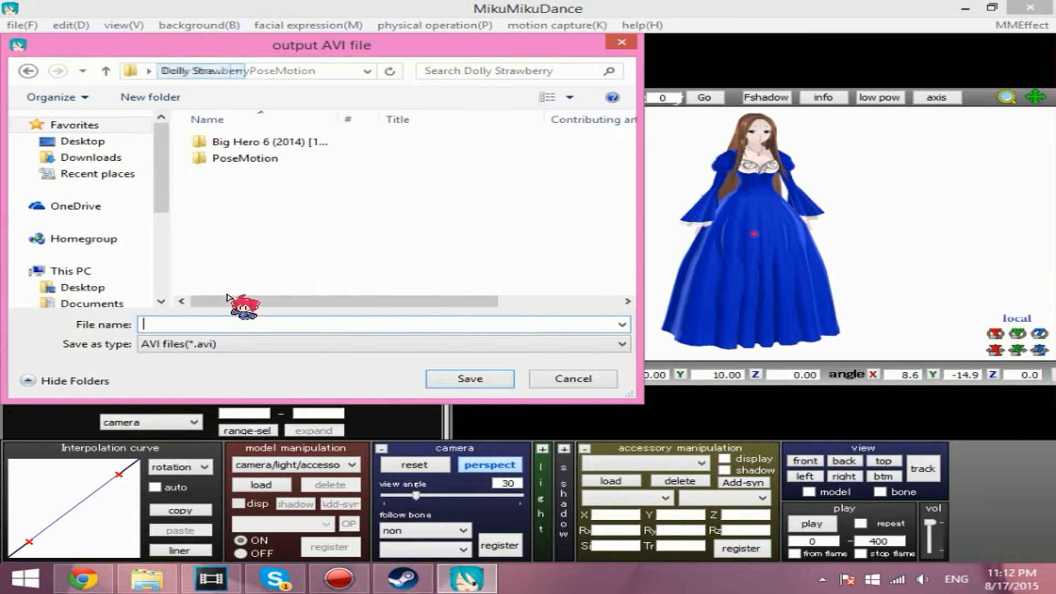
type("fuck")
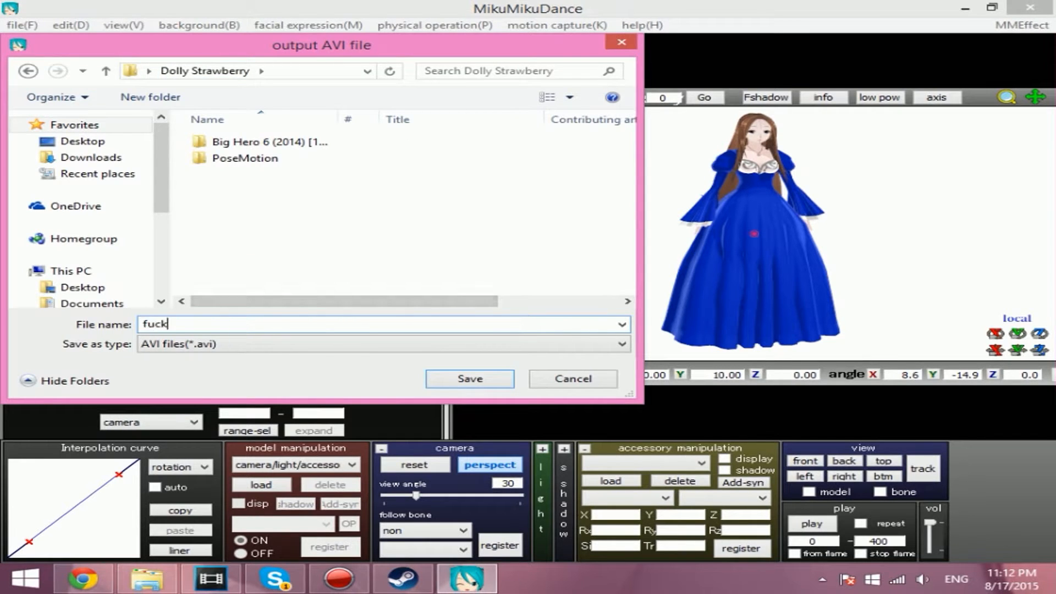
type("you its a")
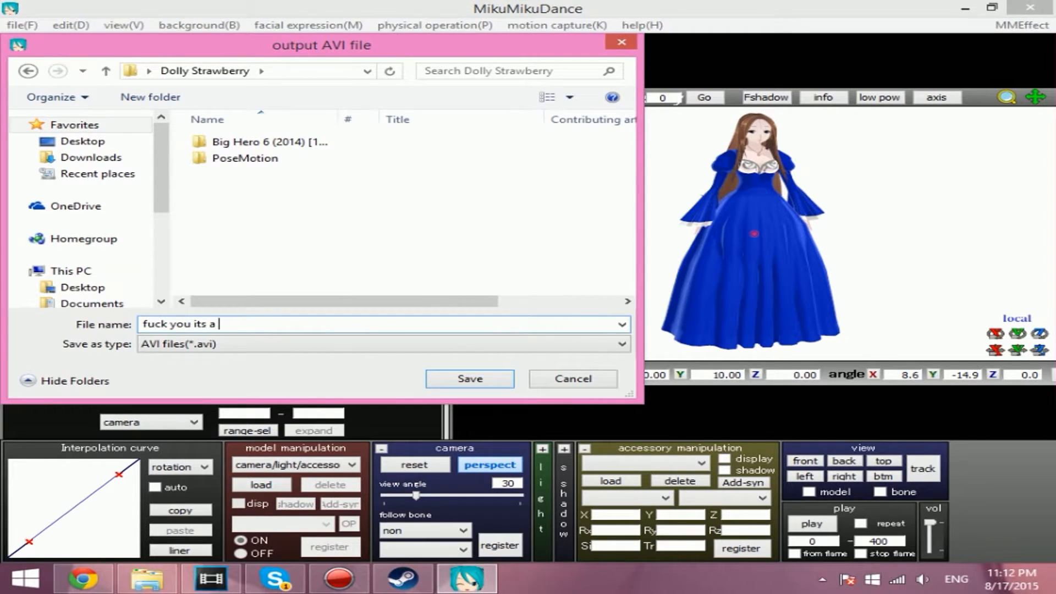
type("test")
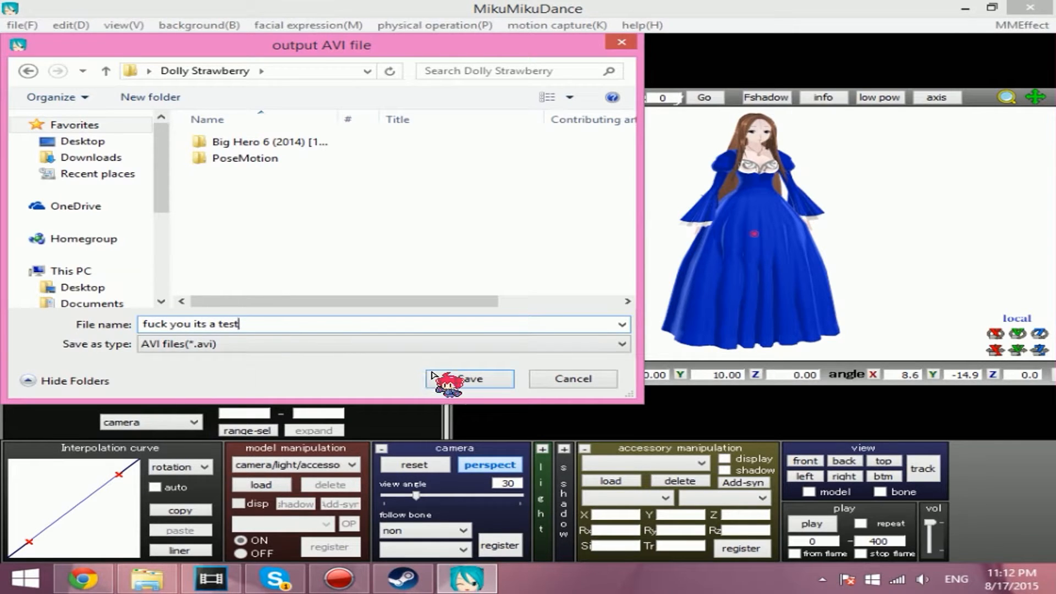
left_click(469, 378)
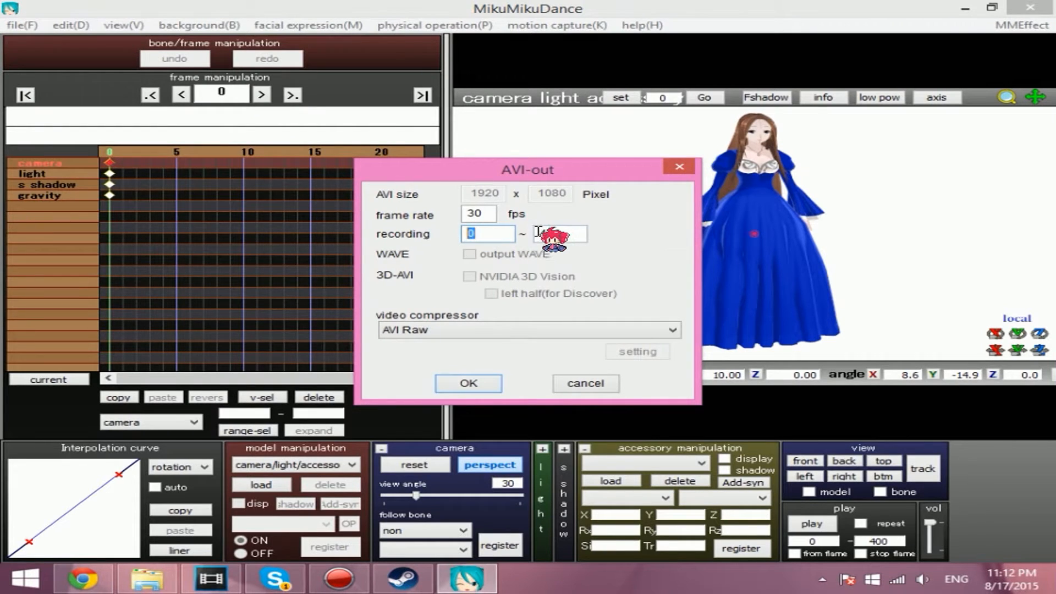
Record frames 0 to 400 at 60 fps with the uncompressed AVI Raw compressor
type("400")
left_click(479, 214)
type("60")
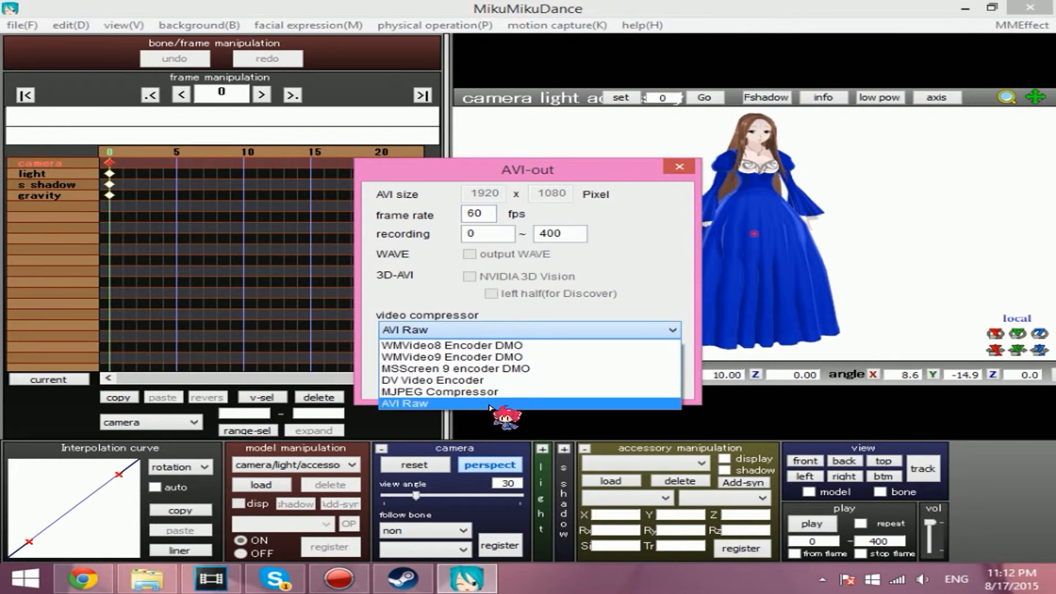
left_click(404, 402)
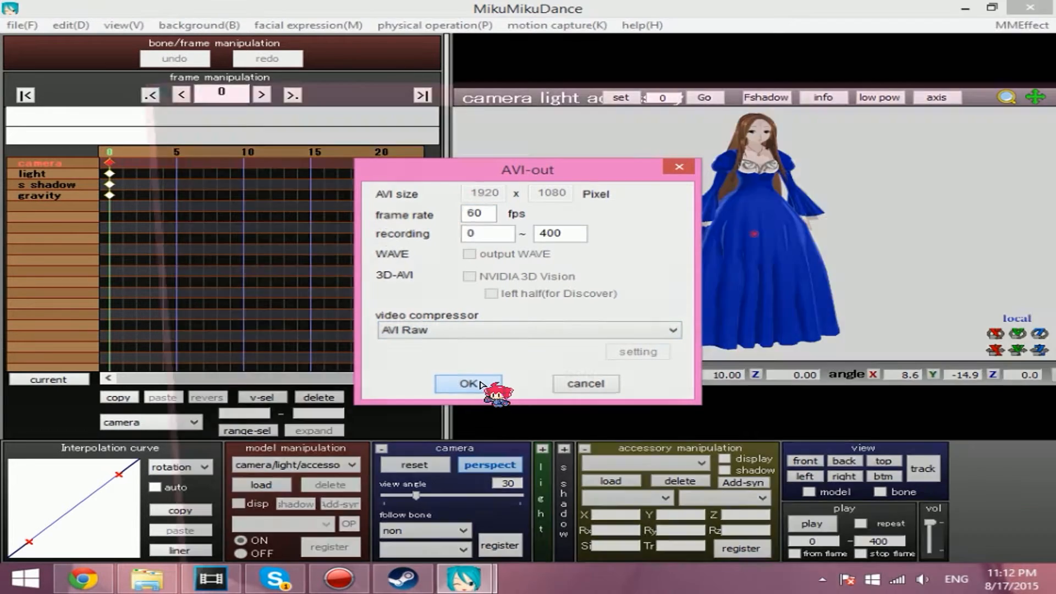
left_click(469, 383)
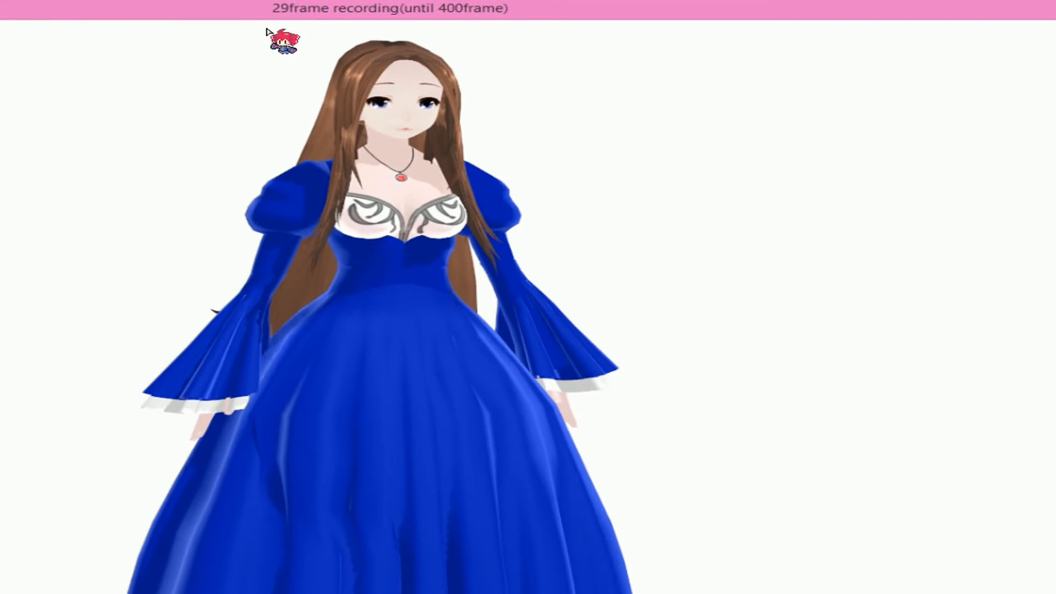
mouse_move(597, 102)
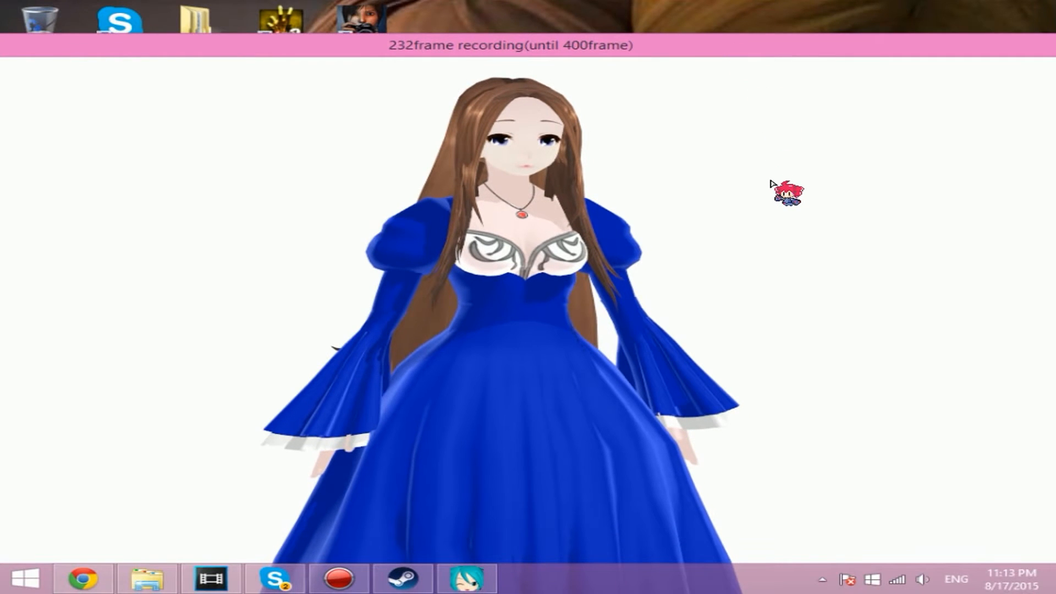
mouse_move(758, 214)
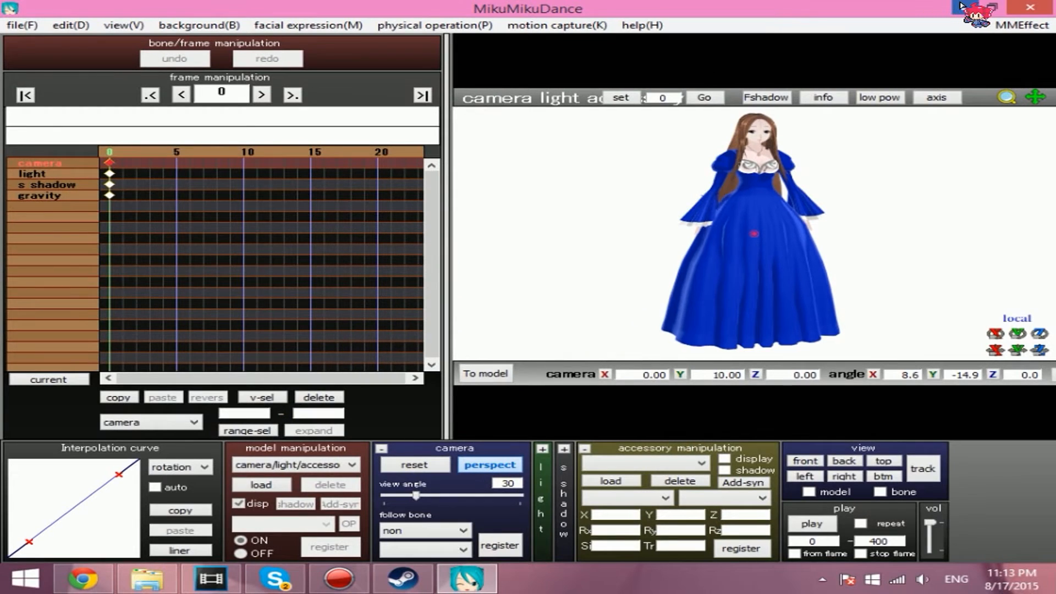
Launch Vegas Pro maximized and set the project's full-resolution rendering quality to Best
left_click(210, 579)
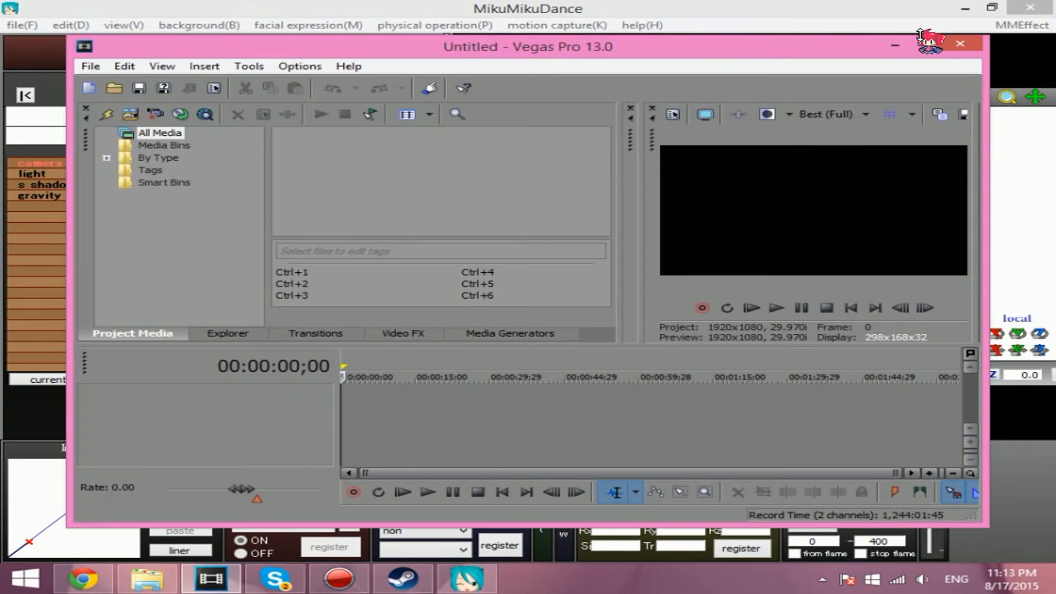
left_click(991, 45)
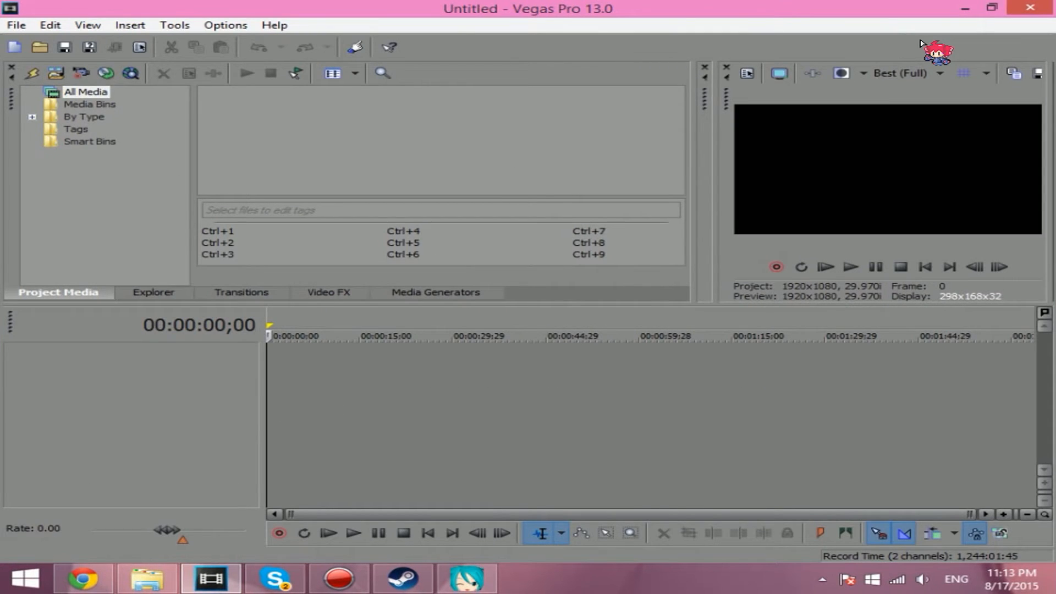
mouse_move(16, 25)
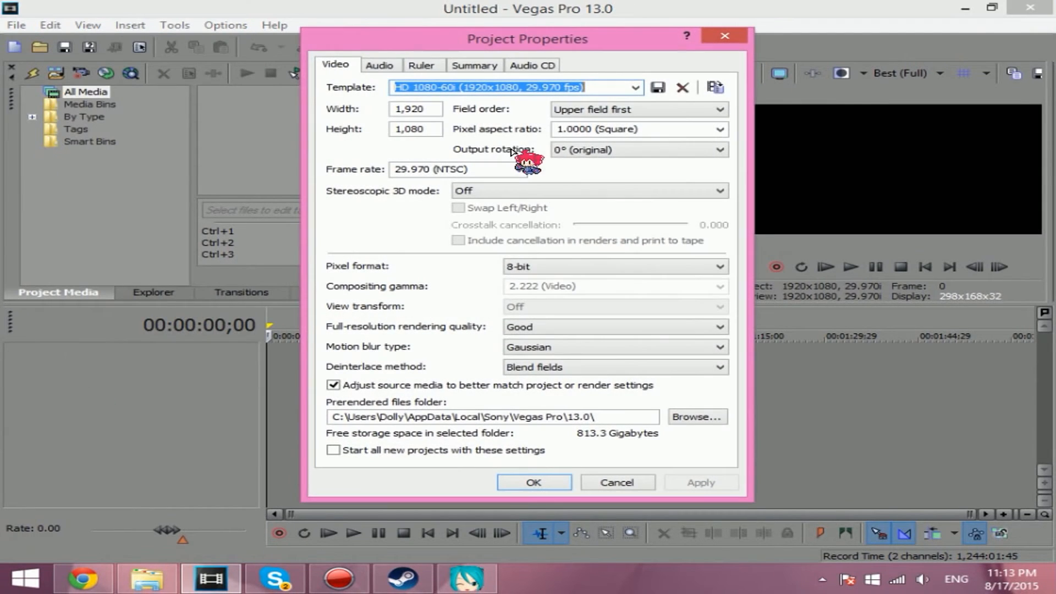
left_click(719, 327)
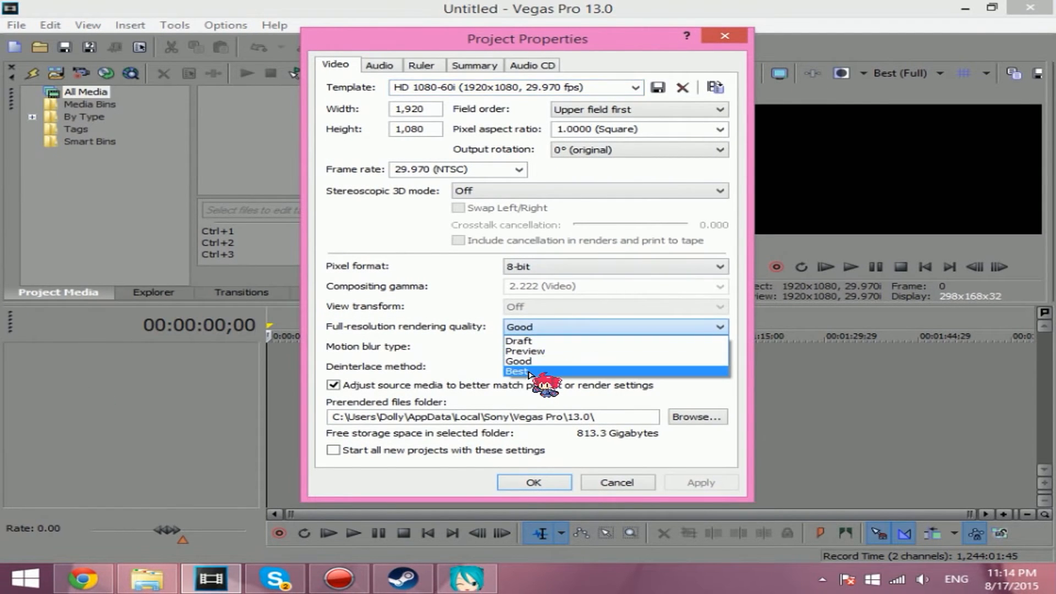
left_click(146, 578)
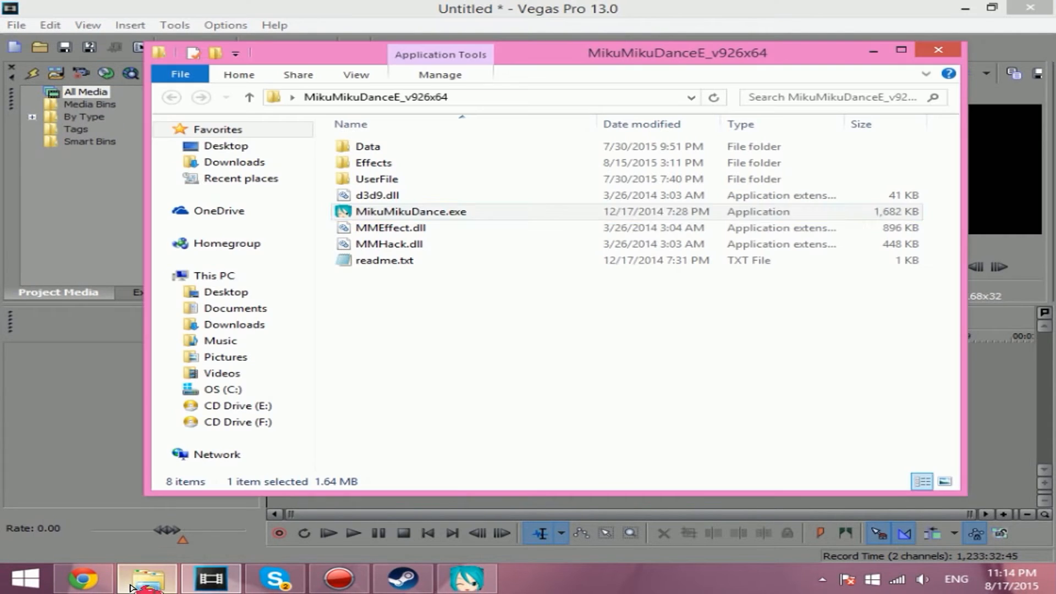
Navigate to the Dolly Strawberry folder and add the test AVI to the Vegas timeline
left_click(291, 97)
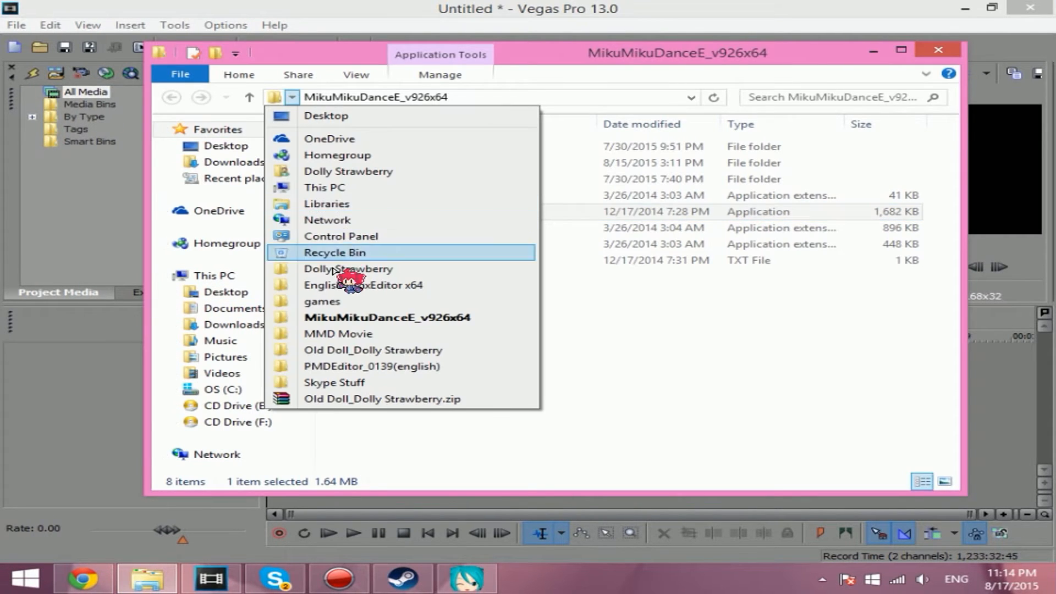
left_click(348, 268)
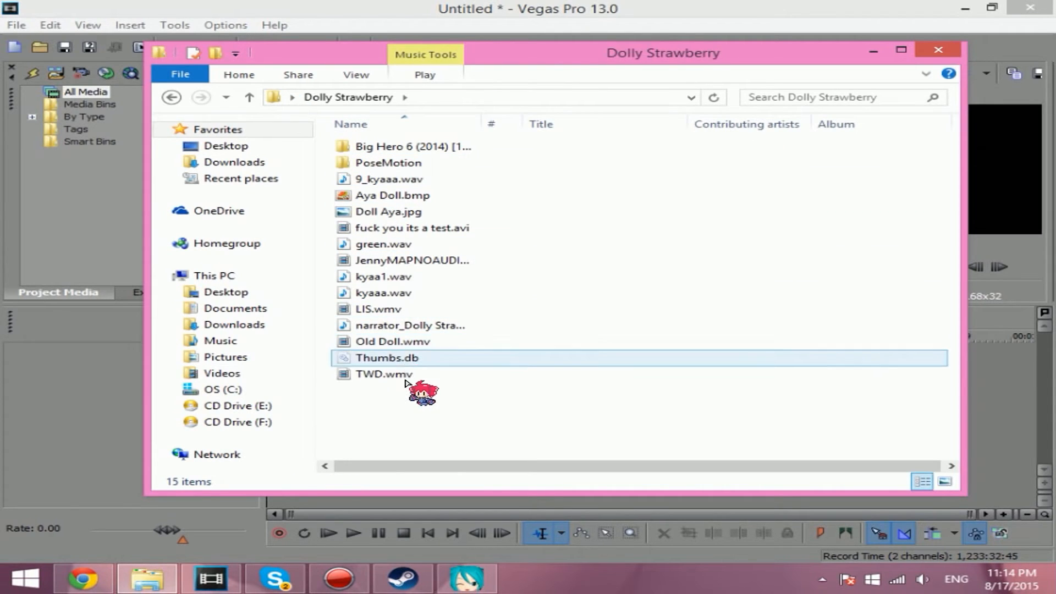
left_click(384, 244)
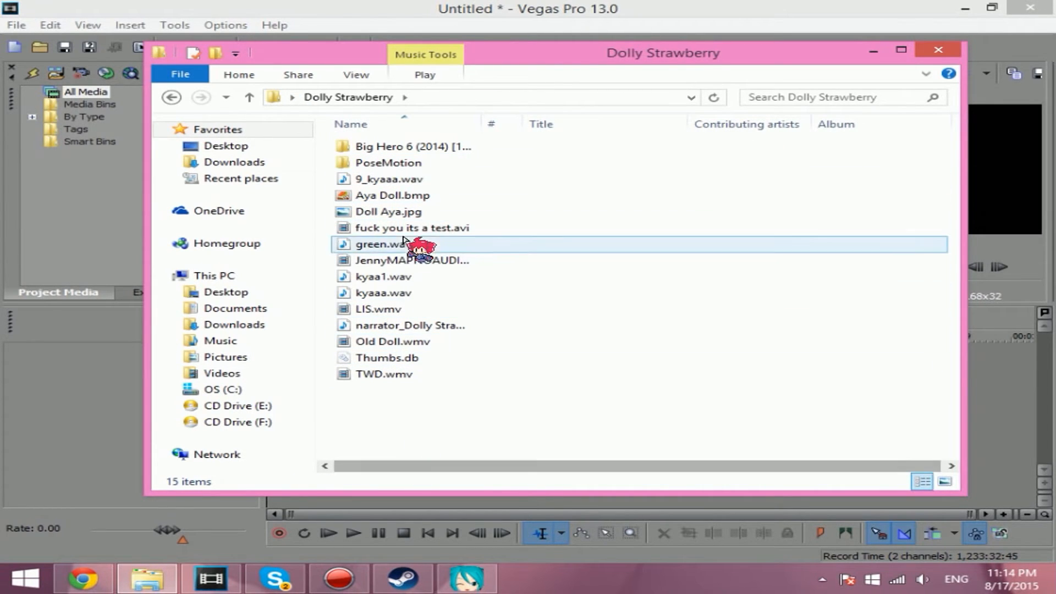
left_click(411, 227)
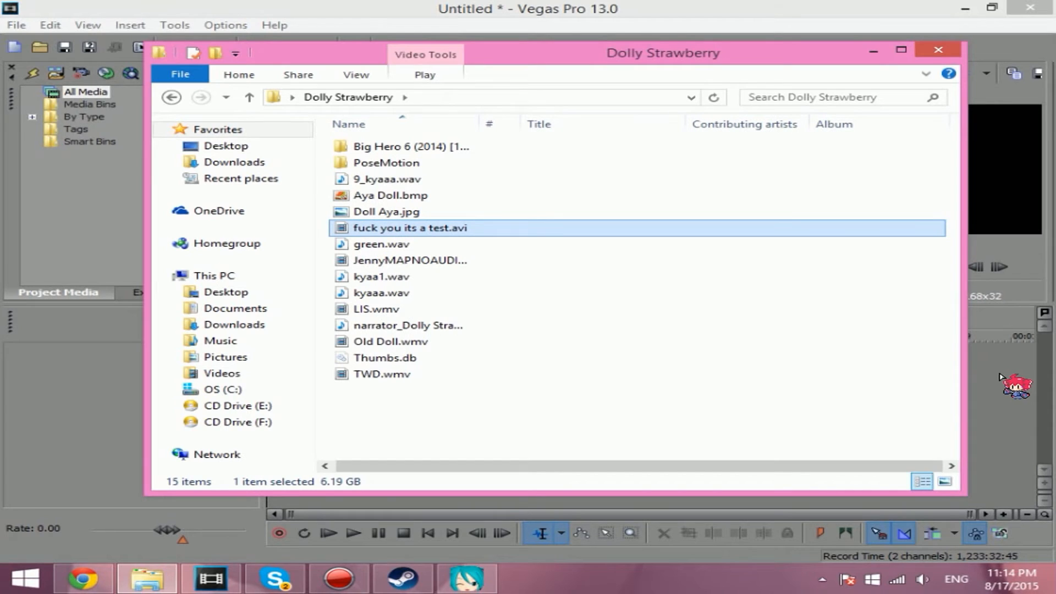
mouse_move(987, 374)
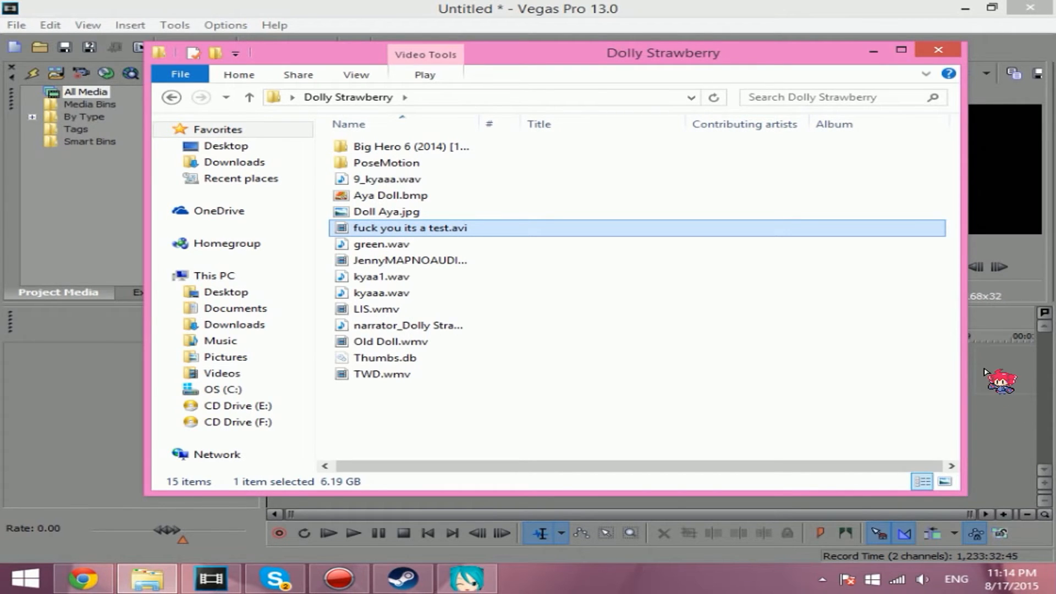
double_click(409, 228)
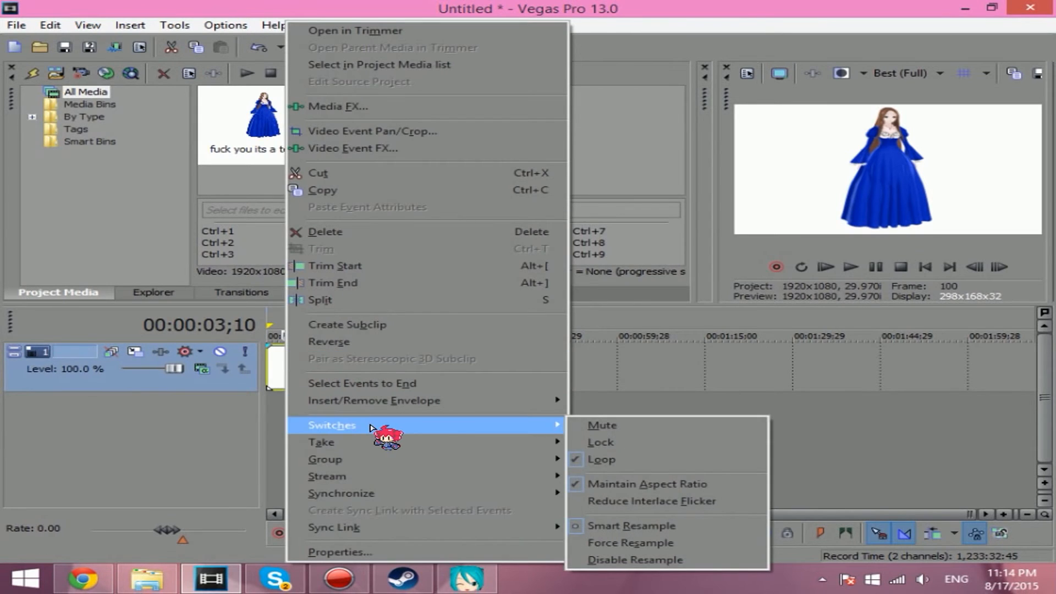
Turn off Maintain aspect ratio on the test clip and set preview quality to Best (Full)
left_click(340, 552)
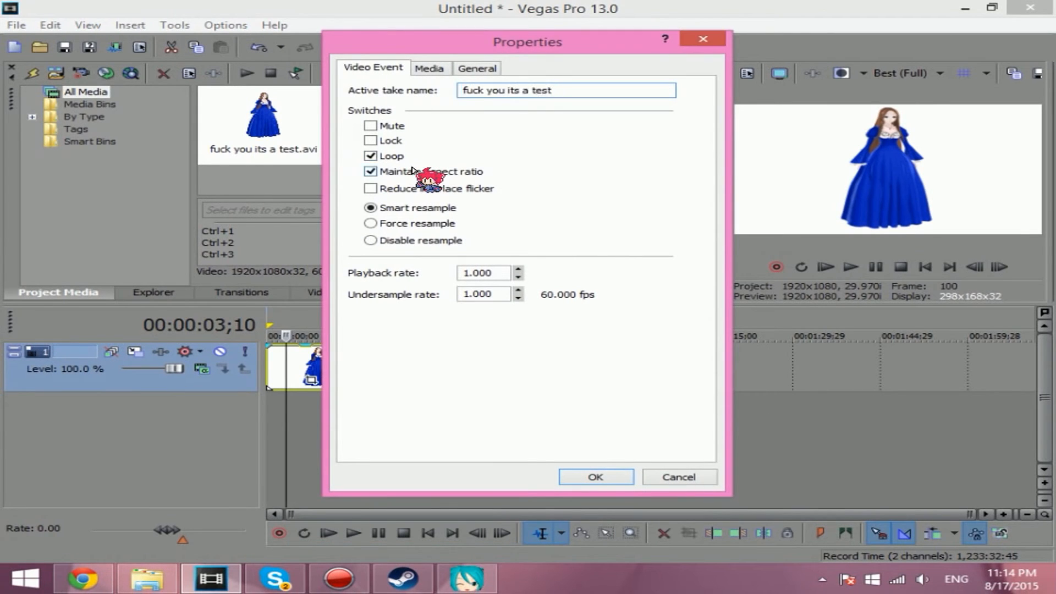
left_click(370, 171)
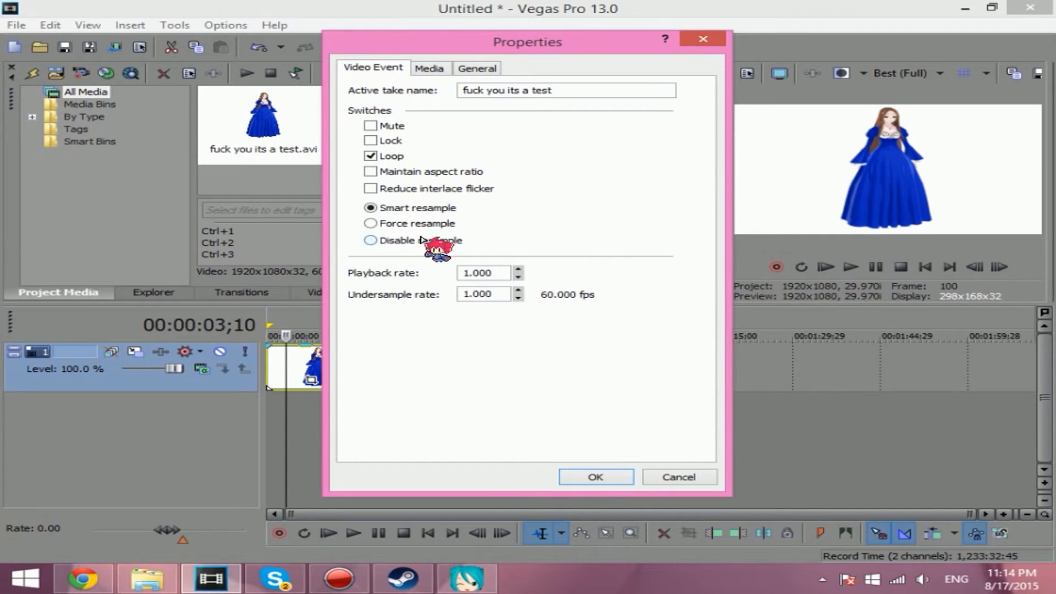
left_click(595, 477)
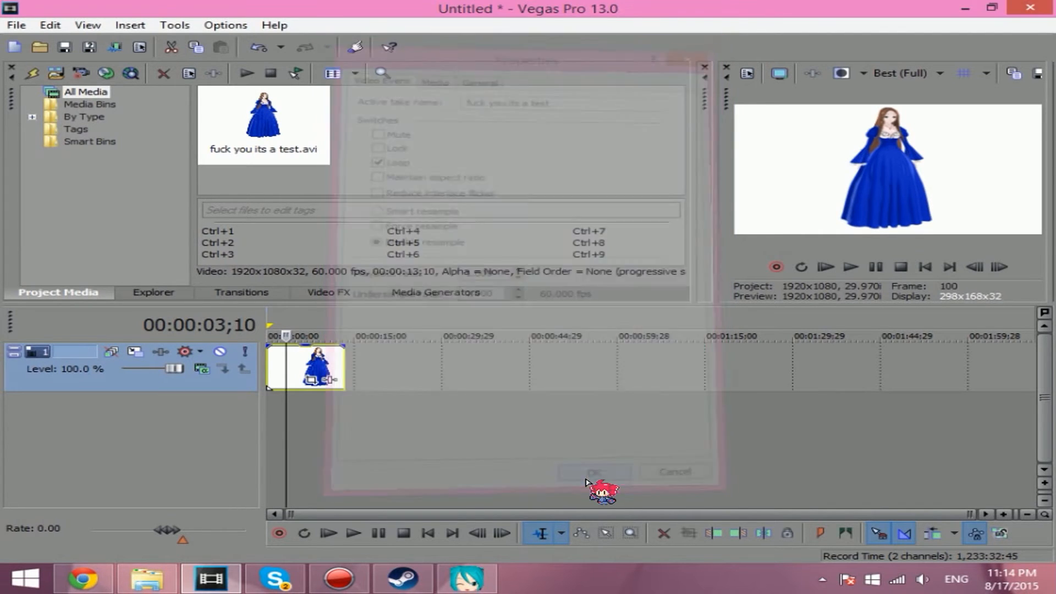
left_click(591, 471)
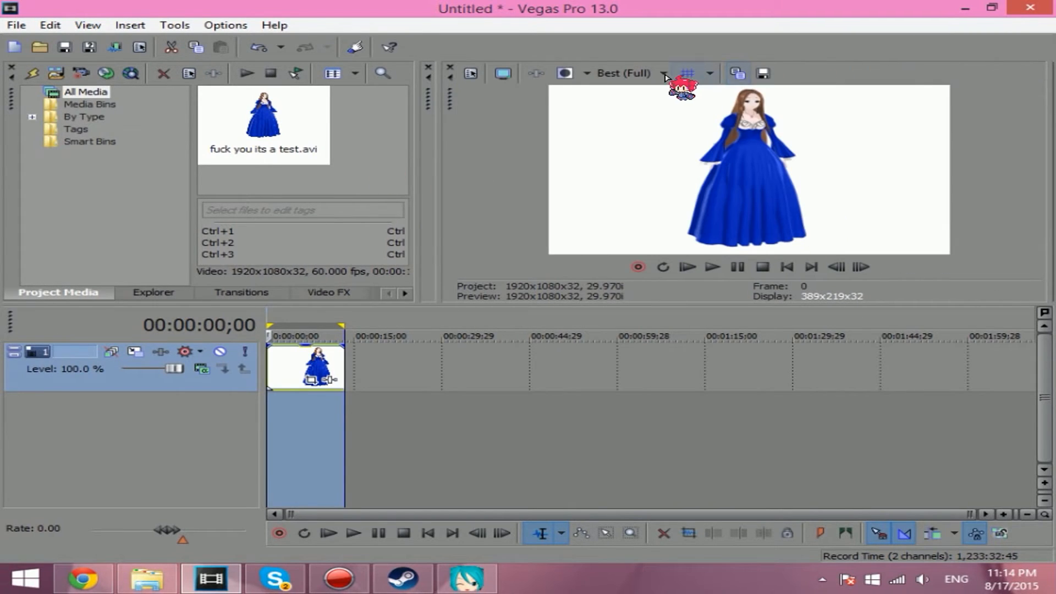
left_click(664, 73)
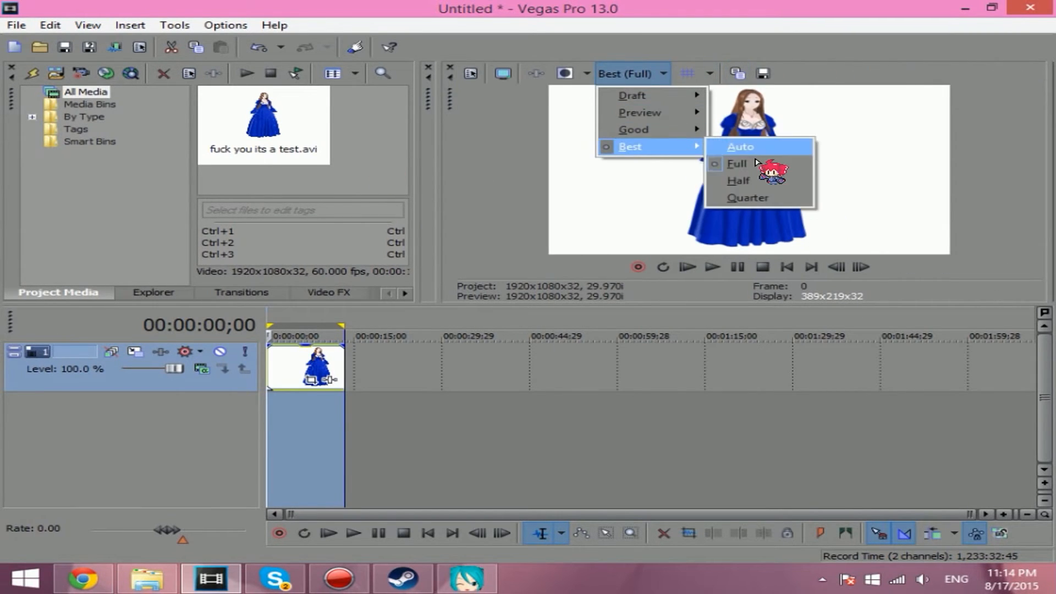
left_click(737, 163)
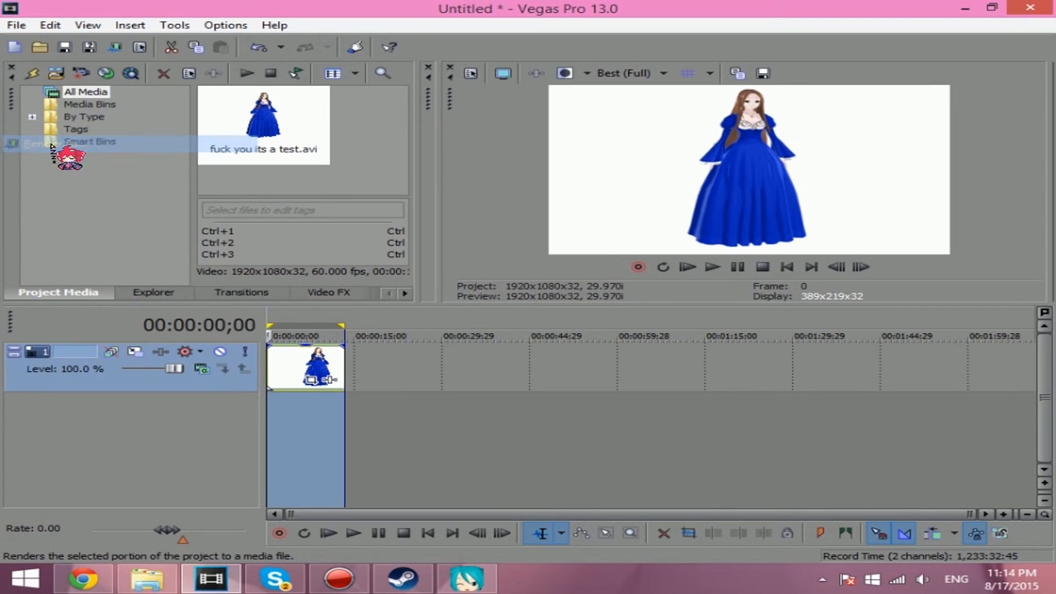
mouse_move(597, 266)
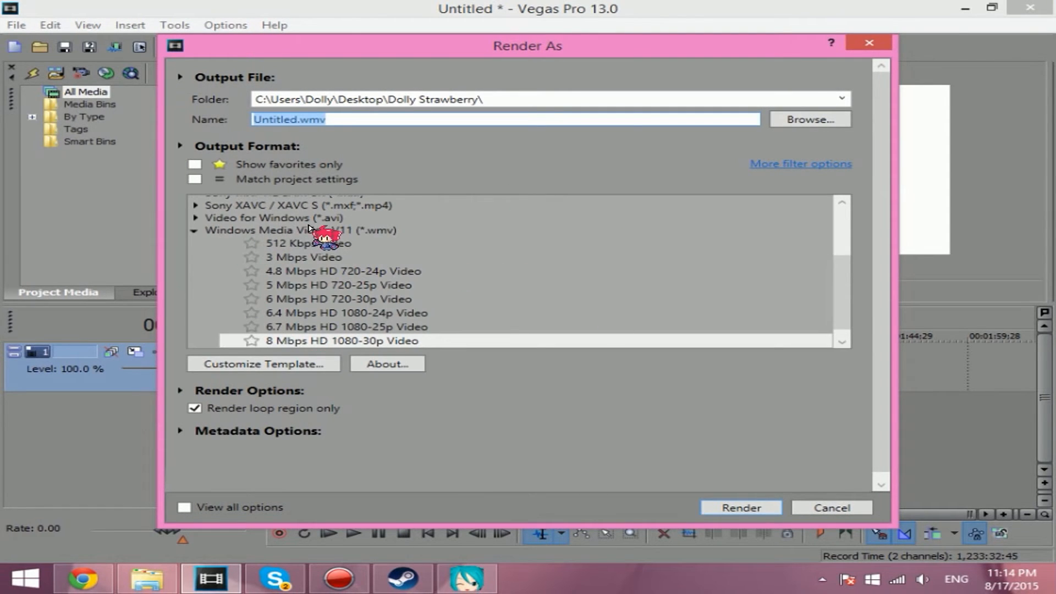
mouse_move(412, 238)
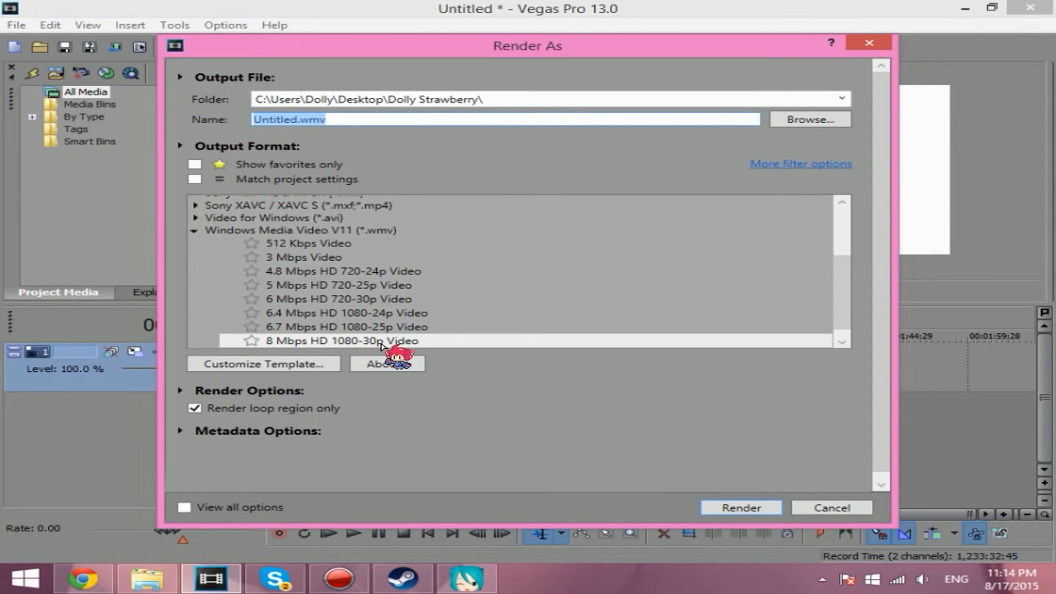
Render as 8 Mbps HD 1080-30p WMV named 'fuck you this a test'
left_click(342, 340)
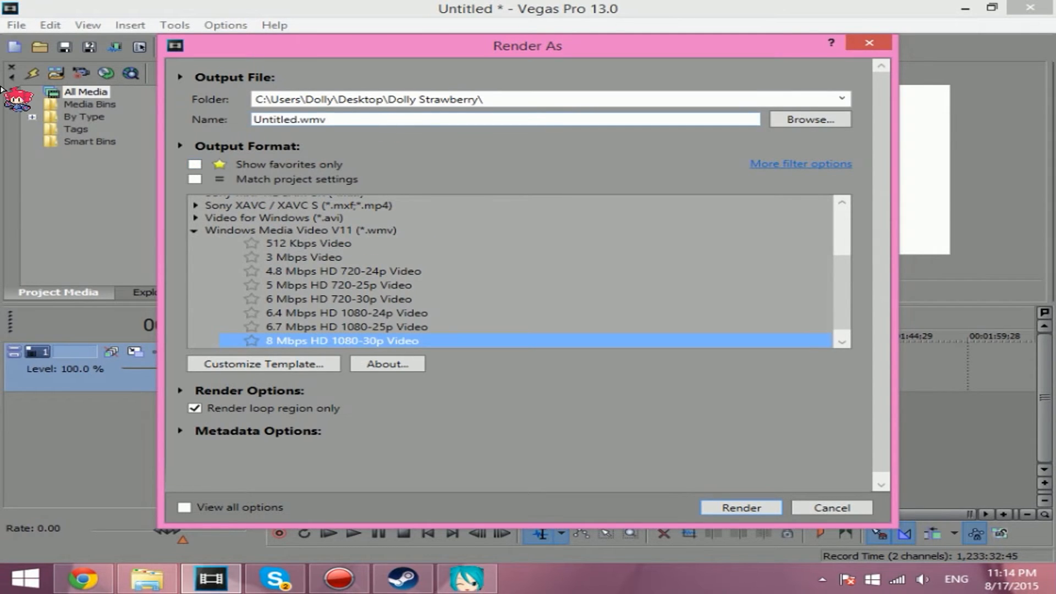
type("fuck")
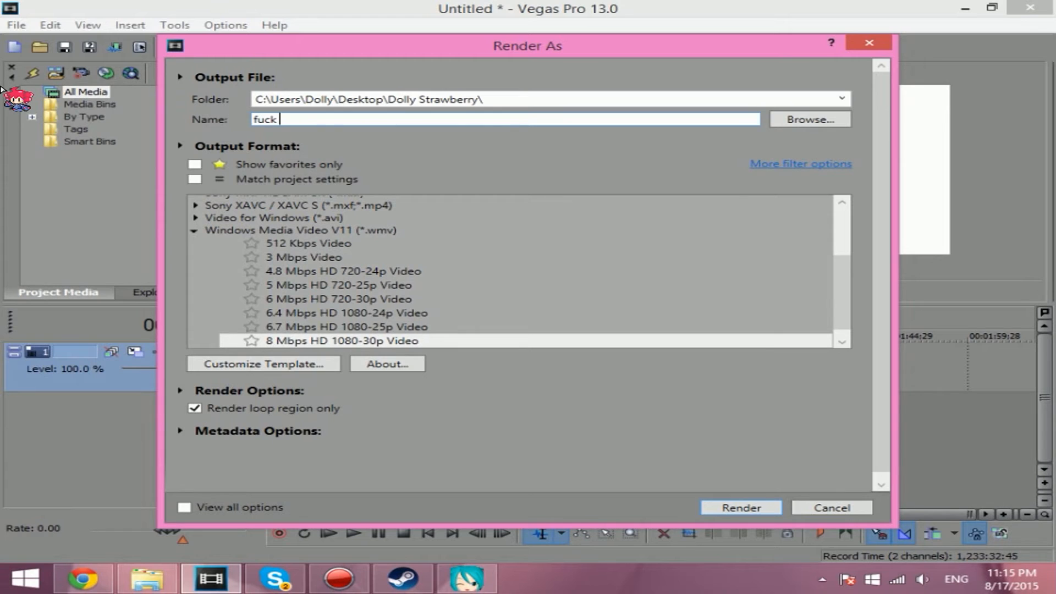
type("you this a t")
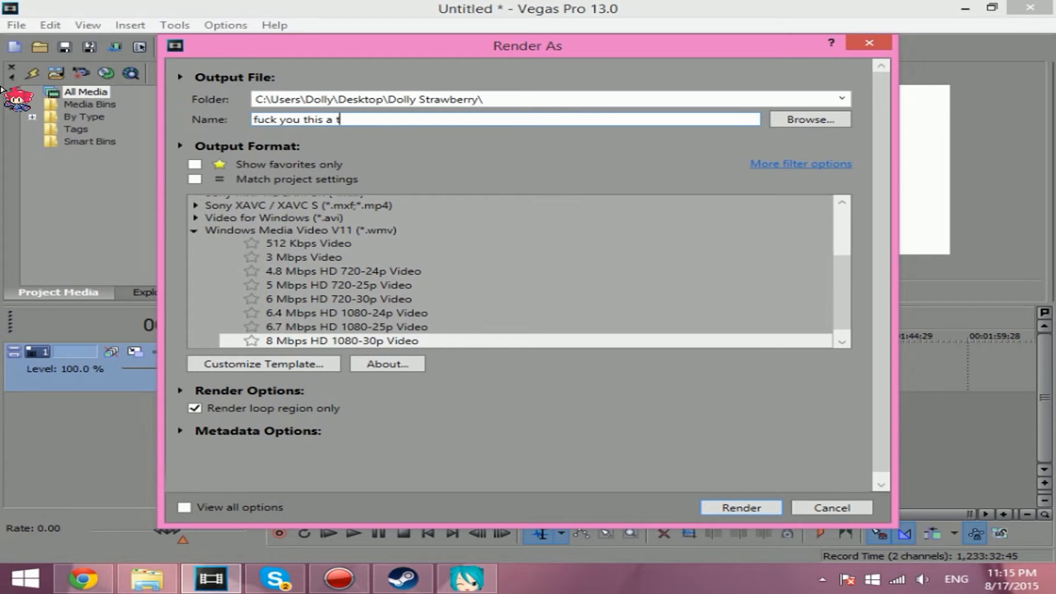
type("est")
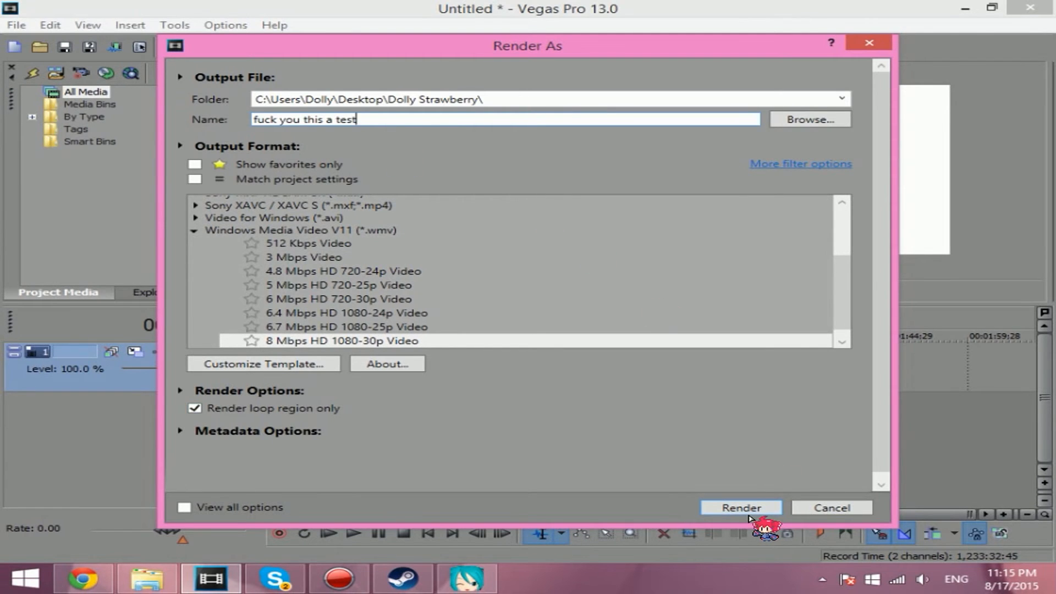
left_click(740, 507)
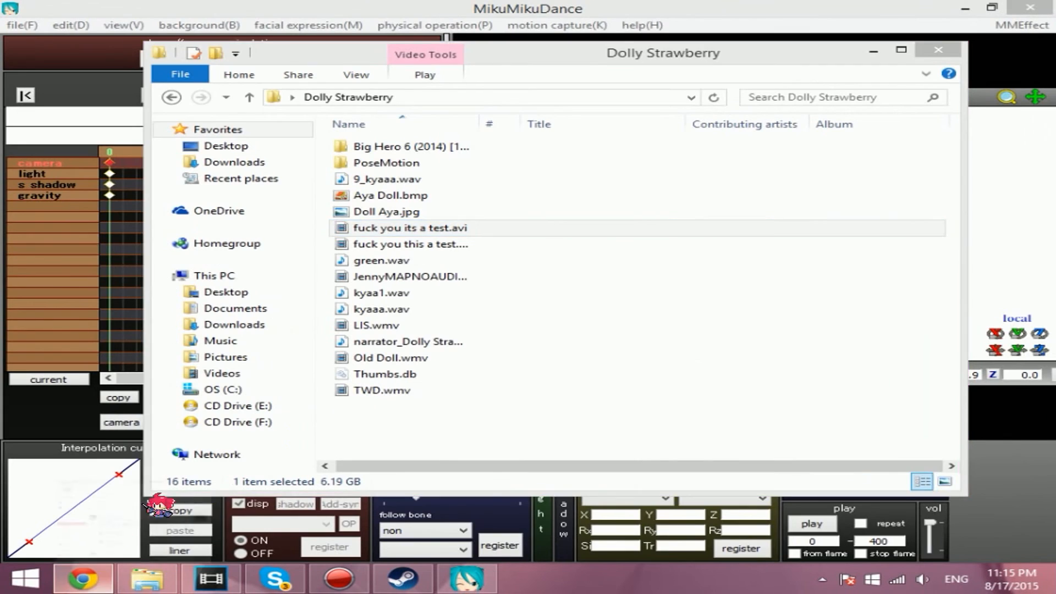
left_click(82, 578)
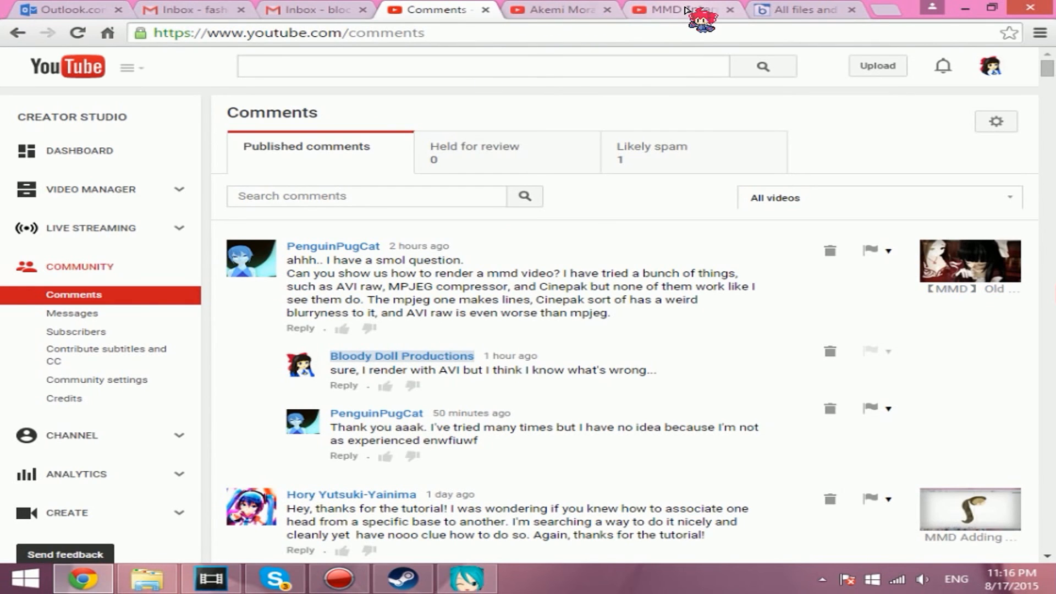
mouse_move(654, 18)
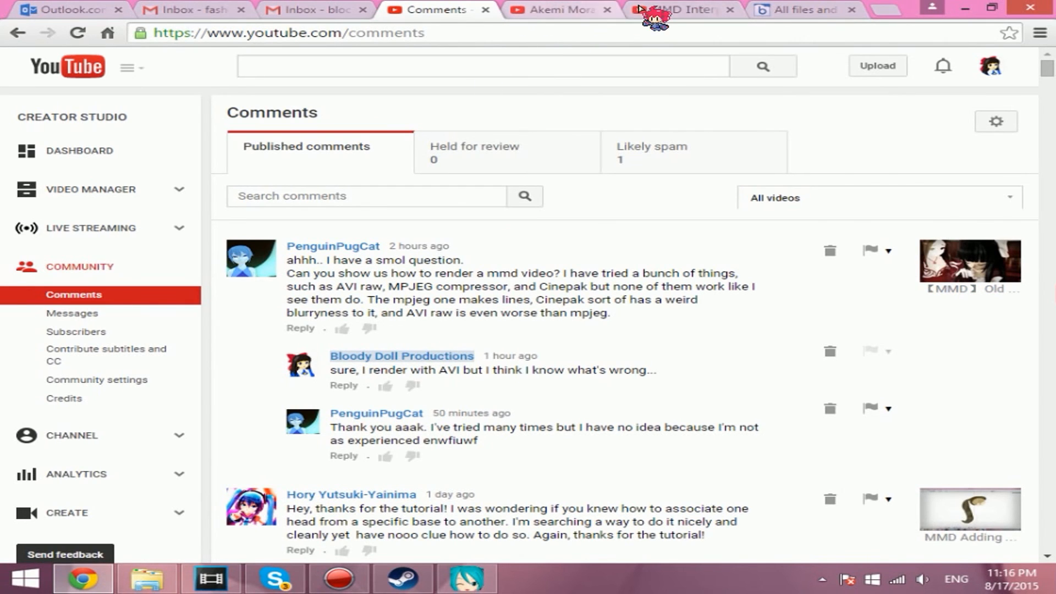
left_click(684, 9)
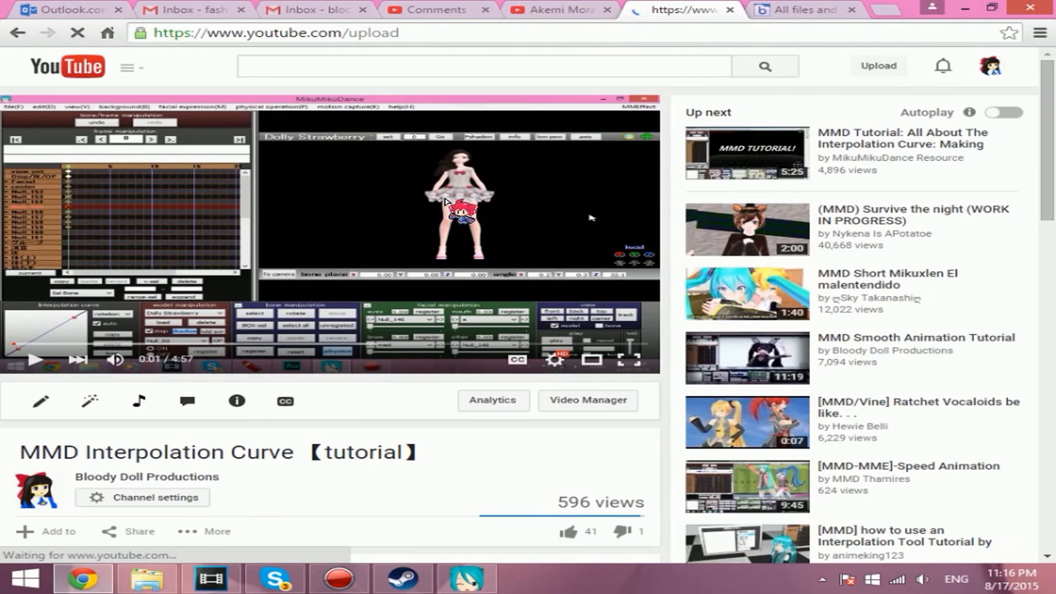
left_click(384, 226)
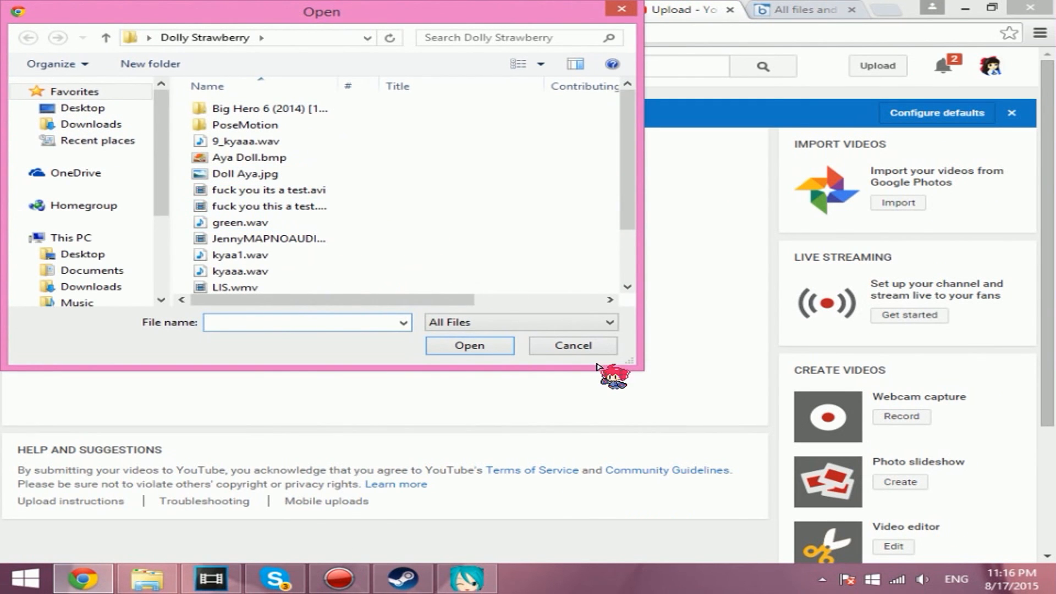
left_click(572, 345)
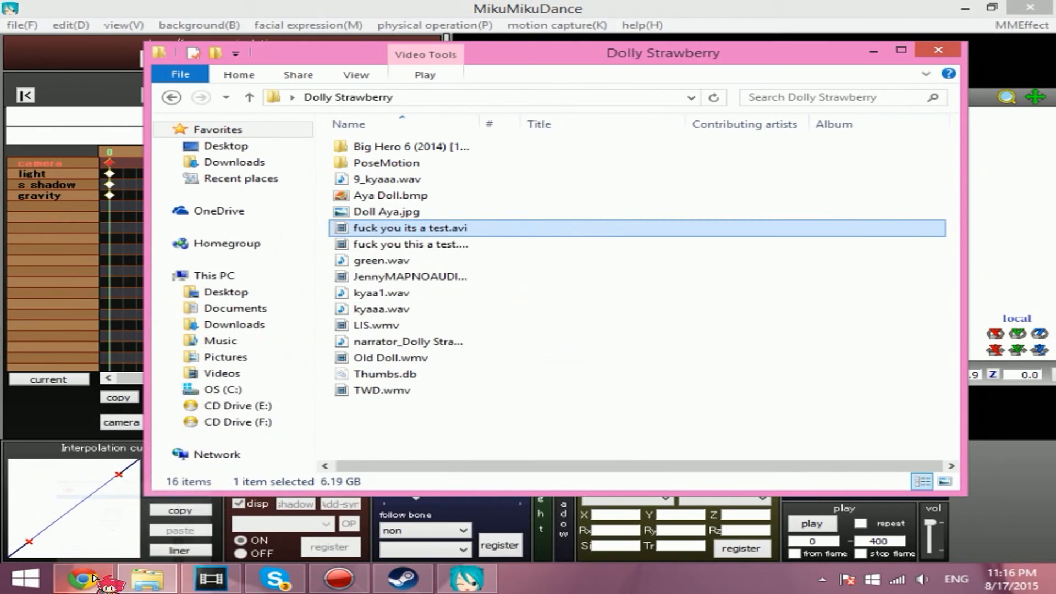
Close the Dolly Strawberry folder and bring up the Action! screen recorder
left_click(937, 49)
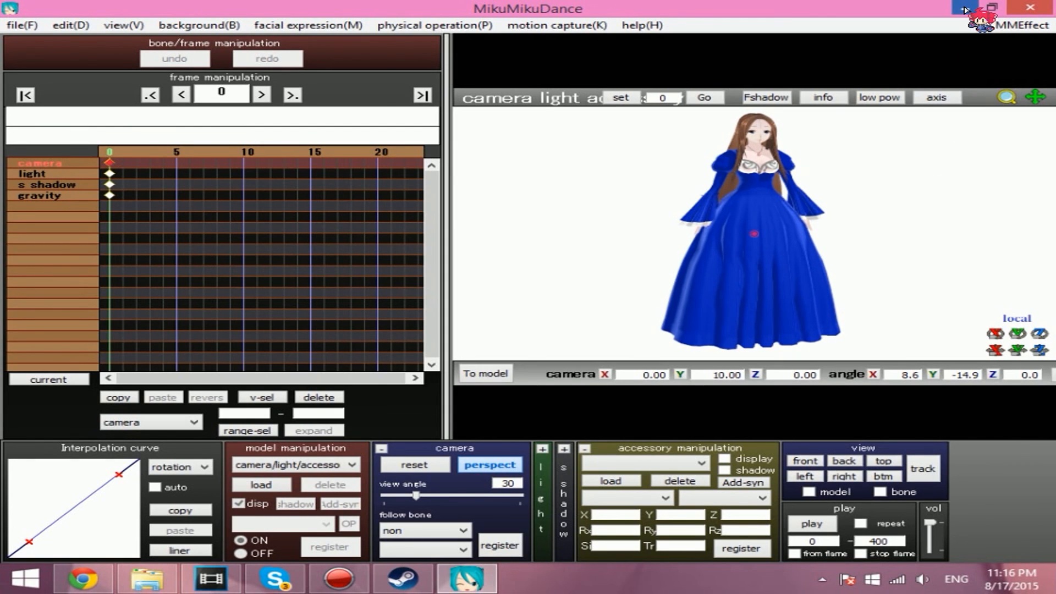
left_click(339, 578)
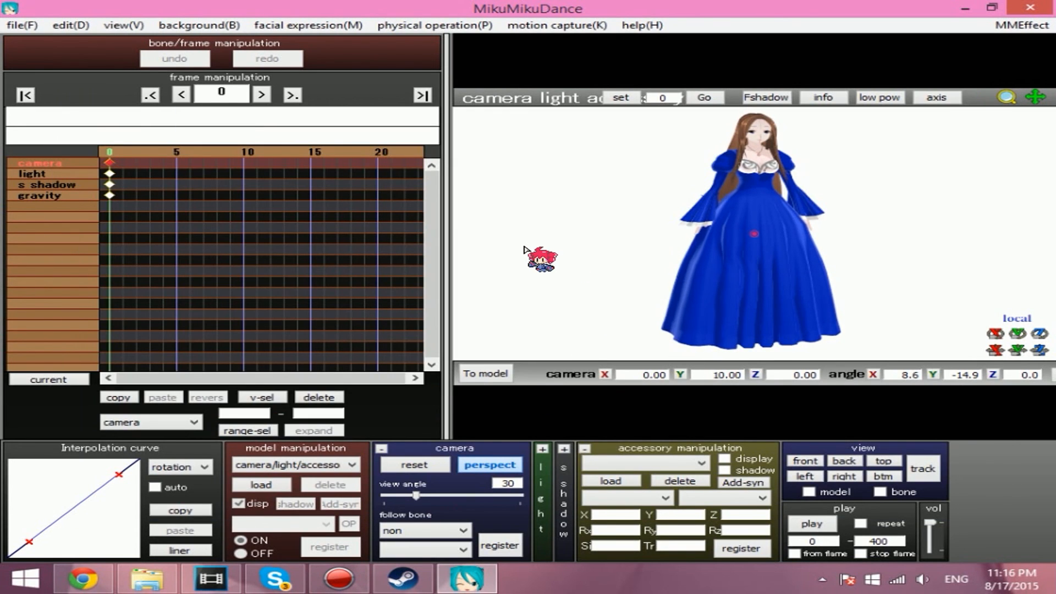
left_click(336, 579)
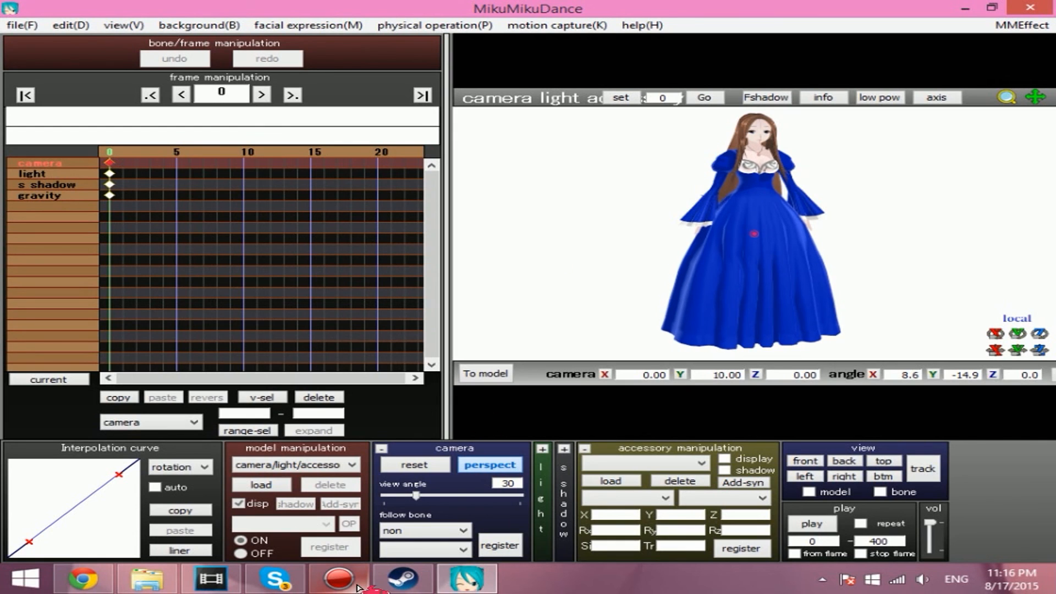
left_click(338, 578)
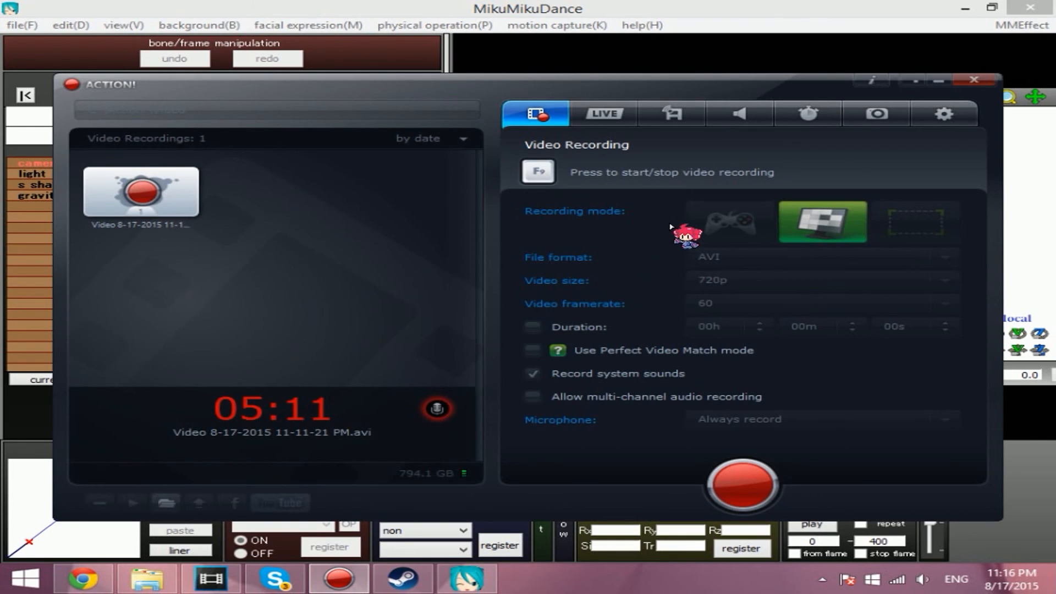